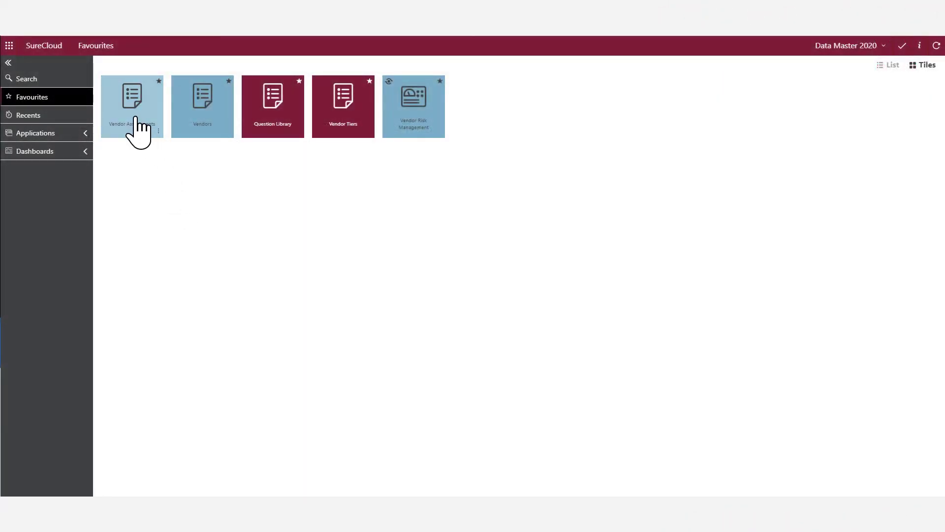
From the Vendor Assessments register, list Microsoft's assessments and open Data Privacy & Information Security
click(132, 106)
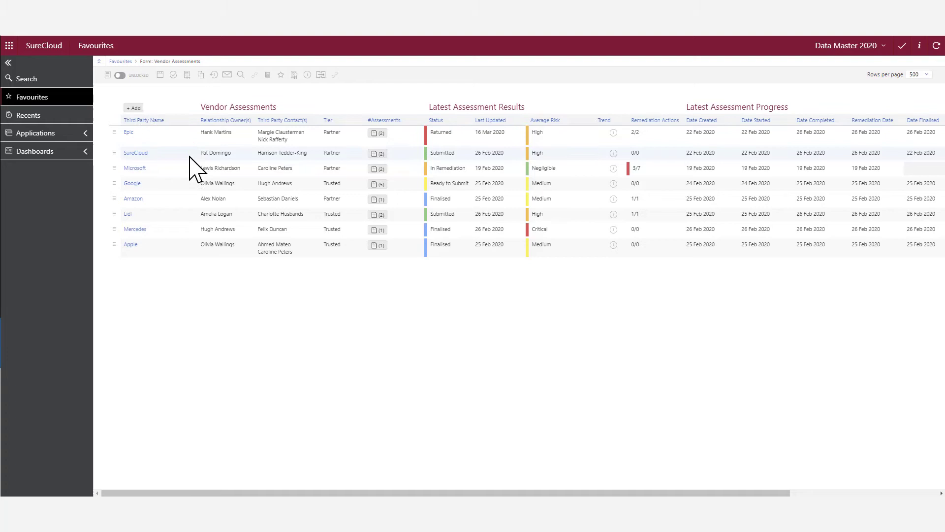
mouse_move(377, 183)
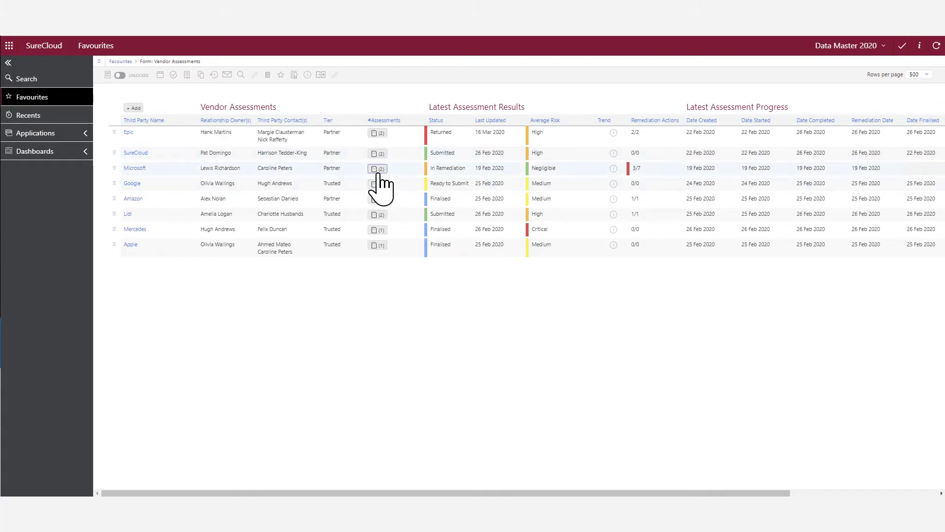
click(378, 168)
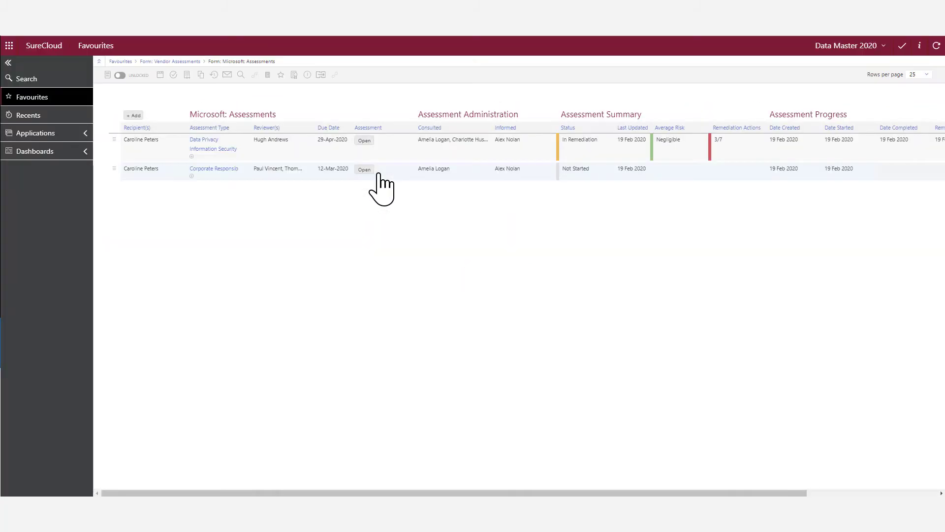
click(364, 140)
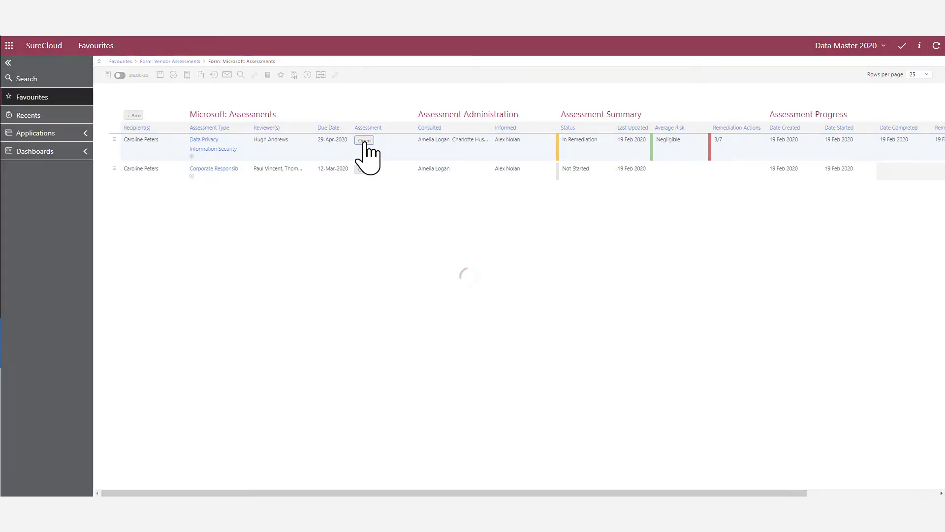
Scroll the Data Privacy assessment summary to Question Categories and open Security Governance
click(364, 140)
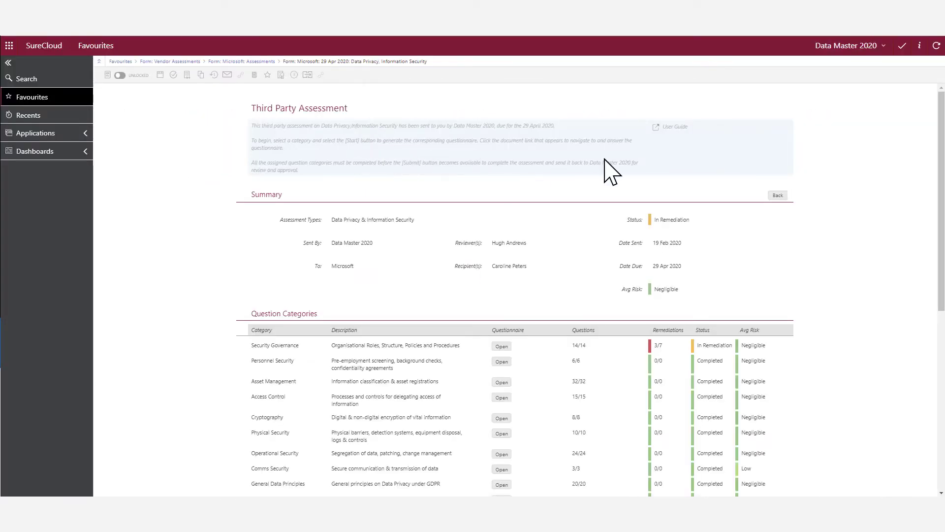
scroll(down, 3)
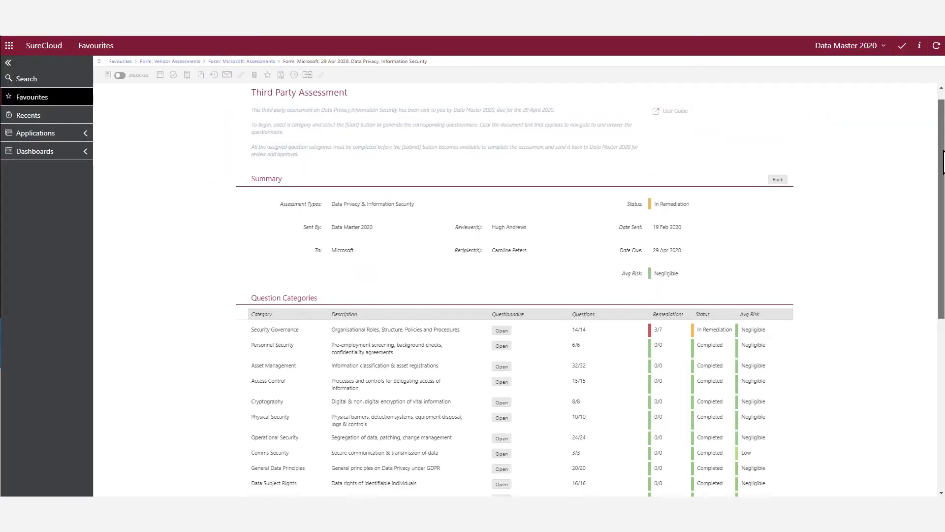
scroll(down, 3)
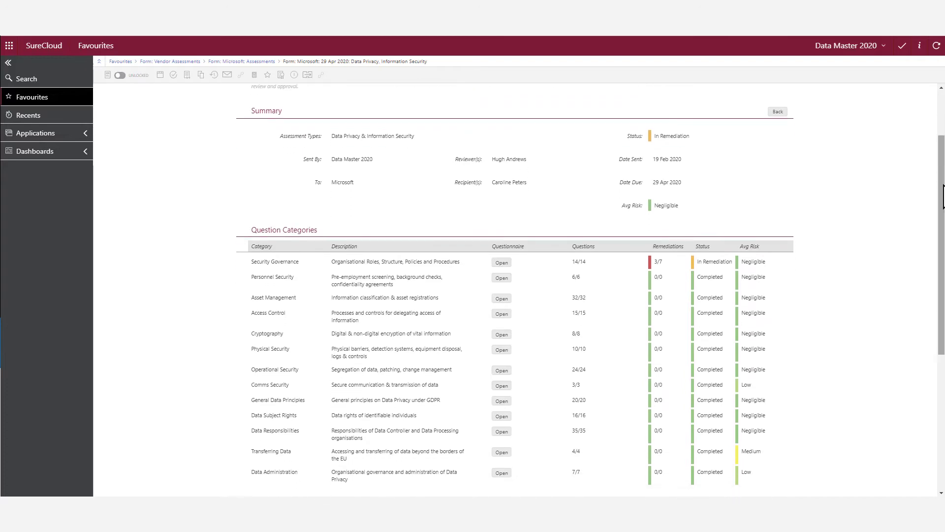
click(501, 262)
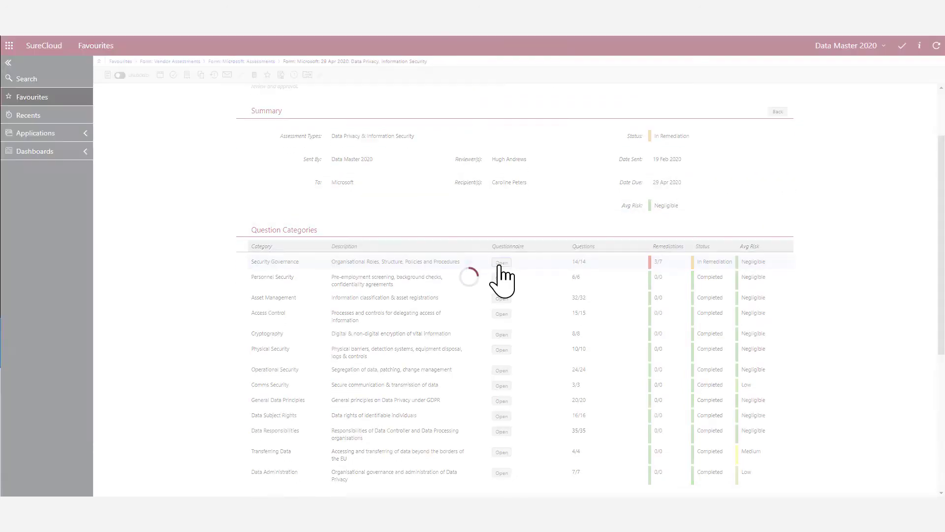
Scroll through the Security Governance questions table of responses, remedial actions and risk ratings
click(501, 261)
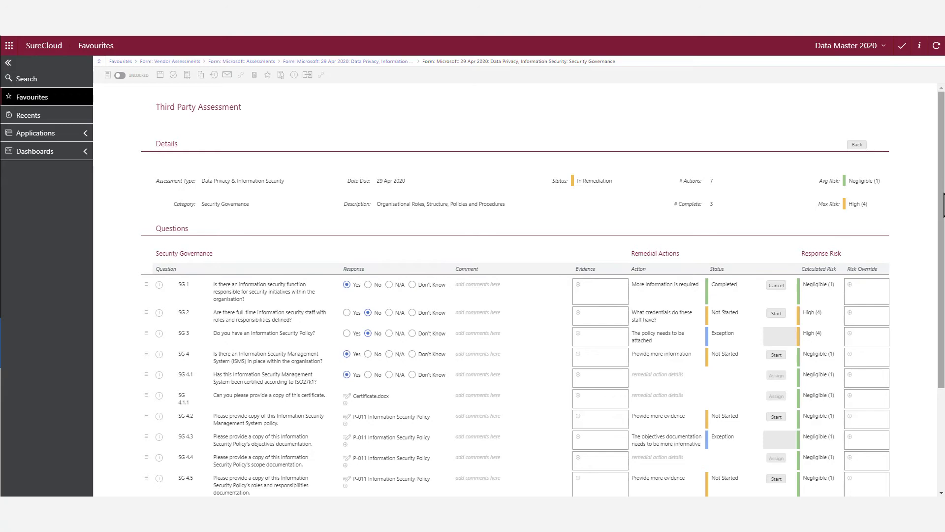
scroll(down, 3)
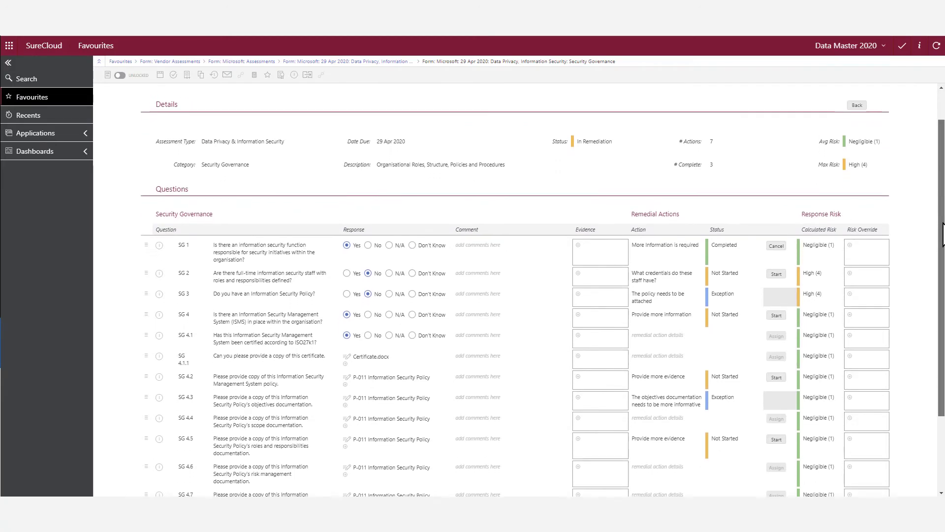
scroll(down, 3)
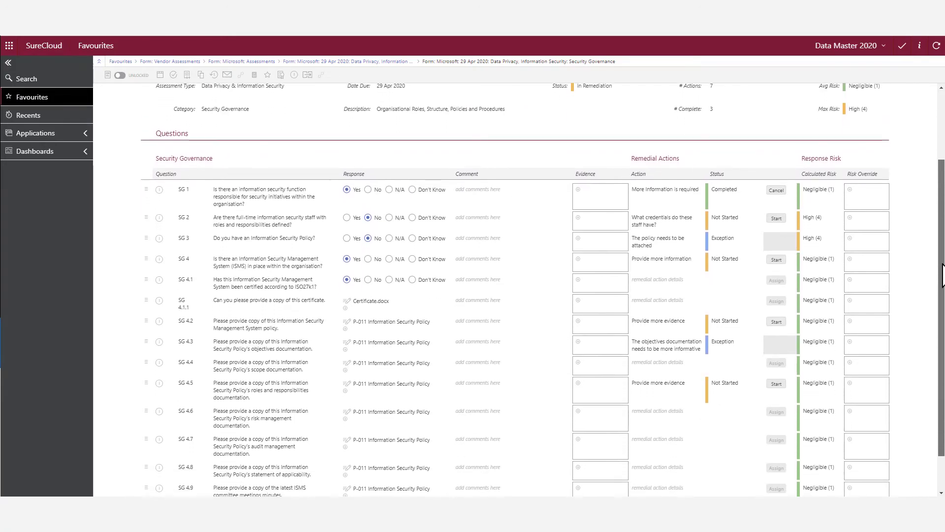
scroll(down, 3)
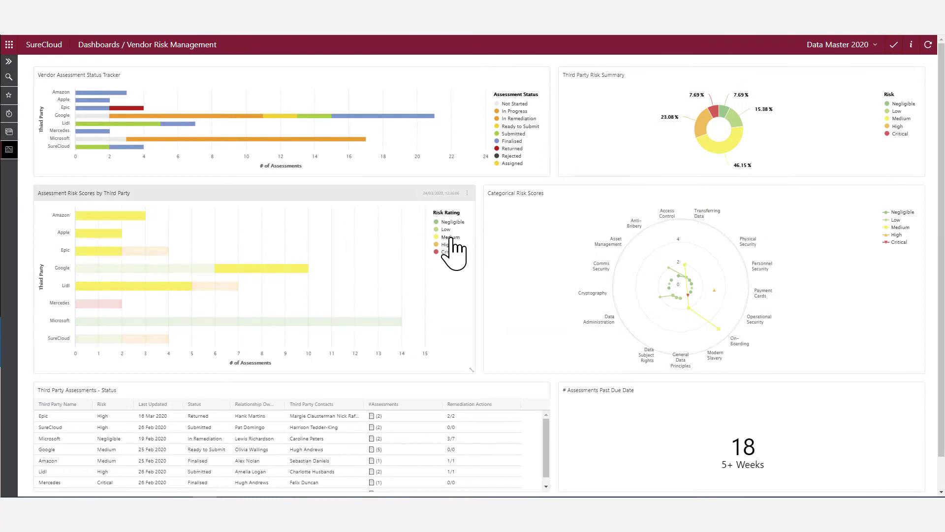
Drill into Google's bar in Assessment Risk Scores by Third Party, then return to the chart
click(258, 268)
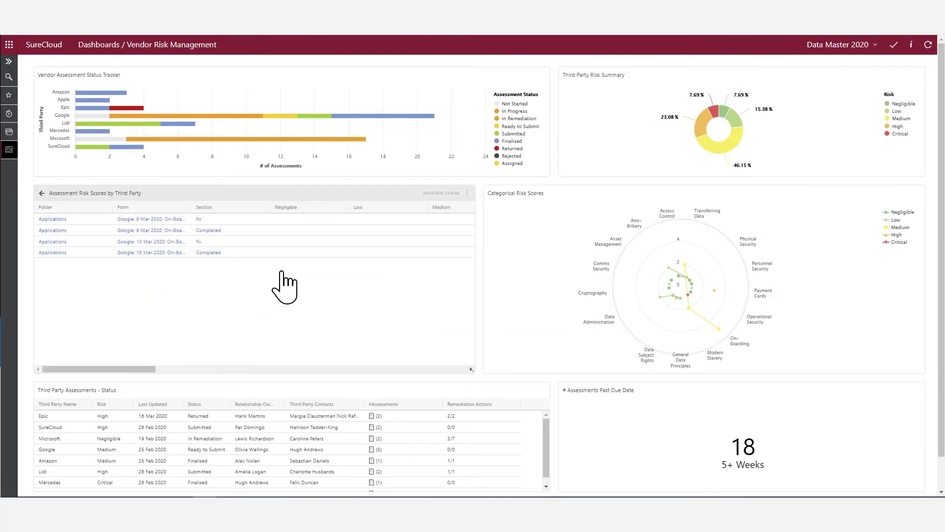
click(41, 193)
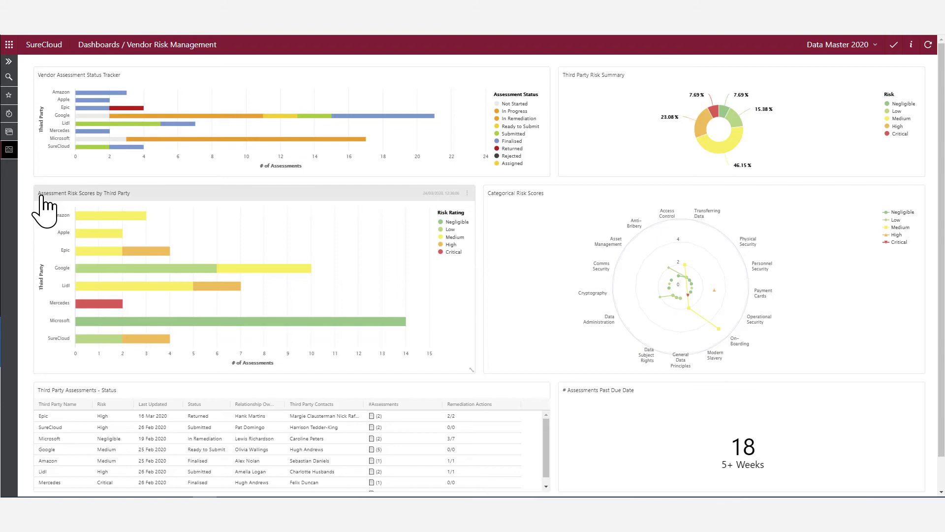